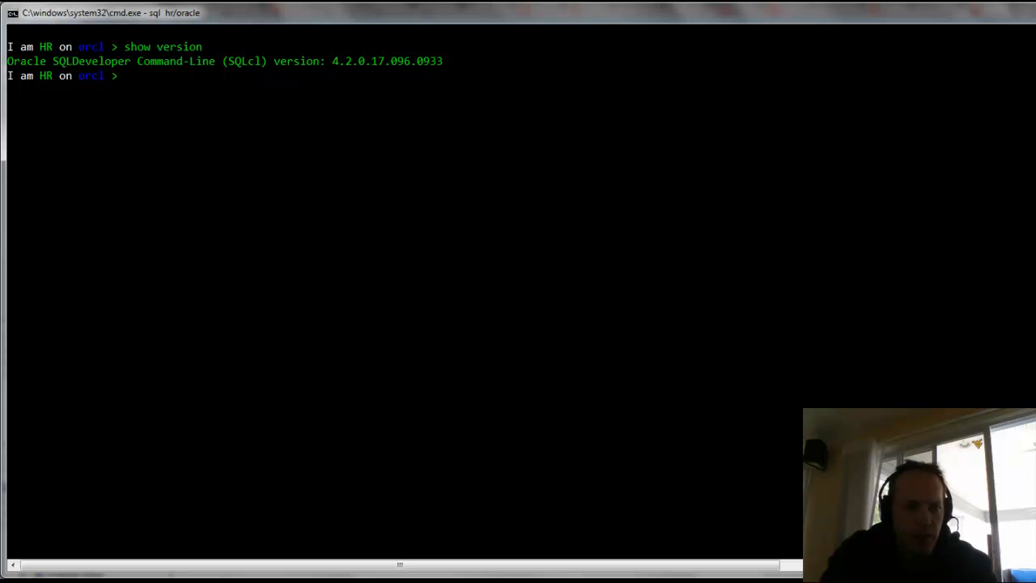
Run select * from employees to list every row of the employees table.
type("select * fro")
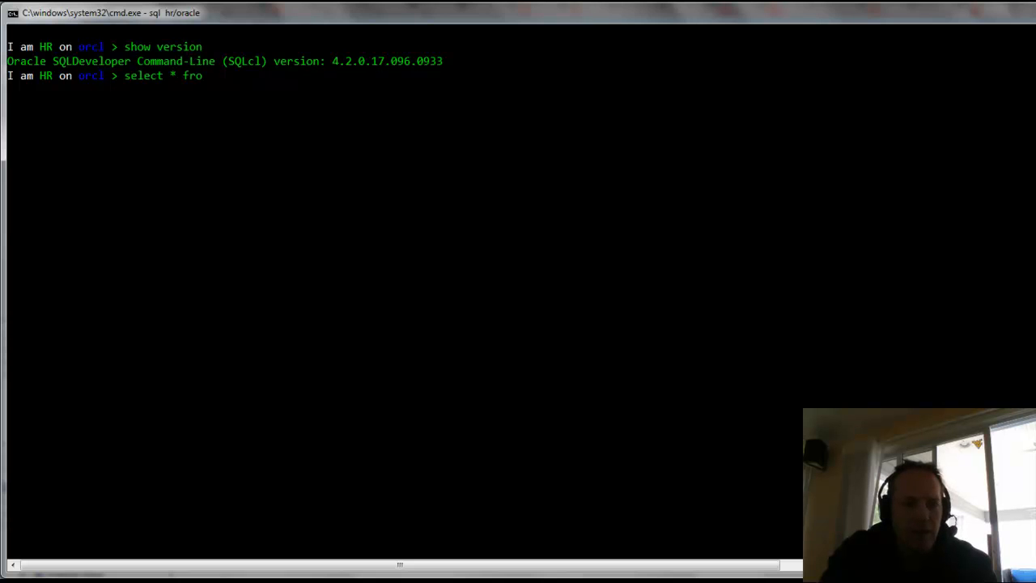
type("m employe")
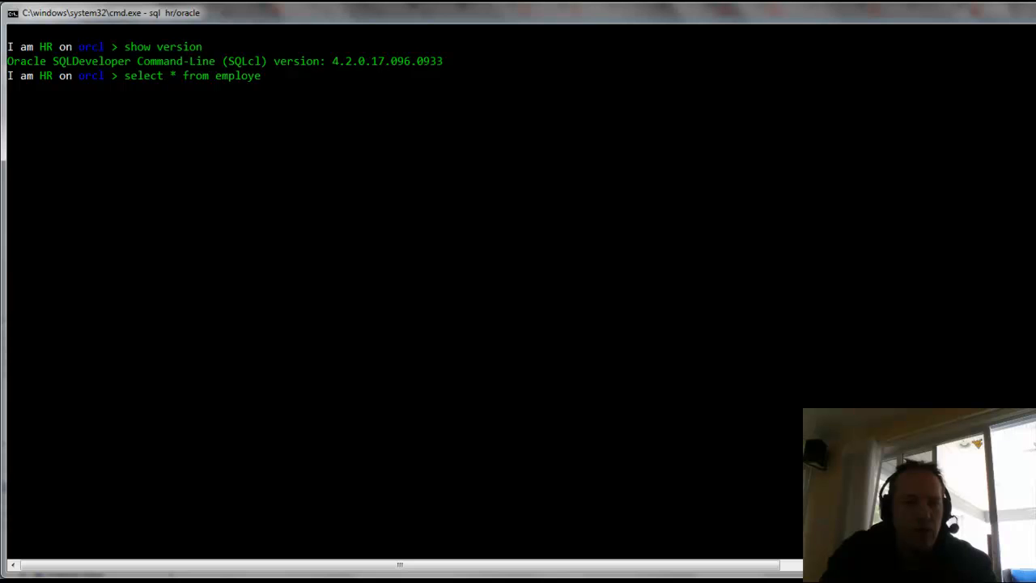
key("Return")
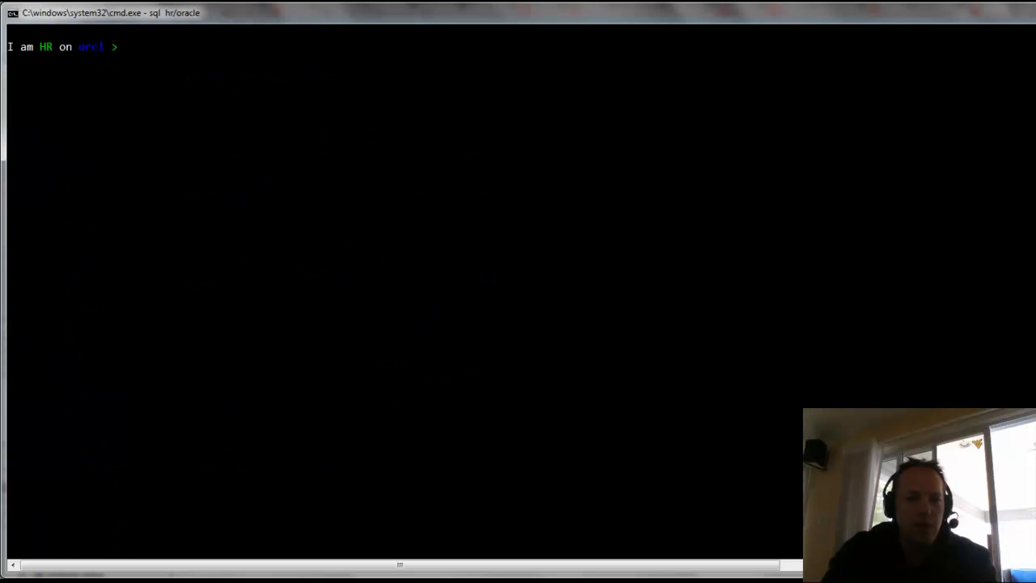
Set SQLFORMAT to ansiconsole and enter / at the next prompt to rerun the query.
type("set")
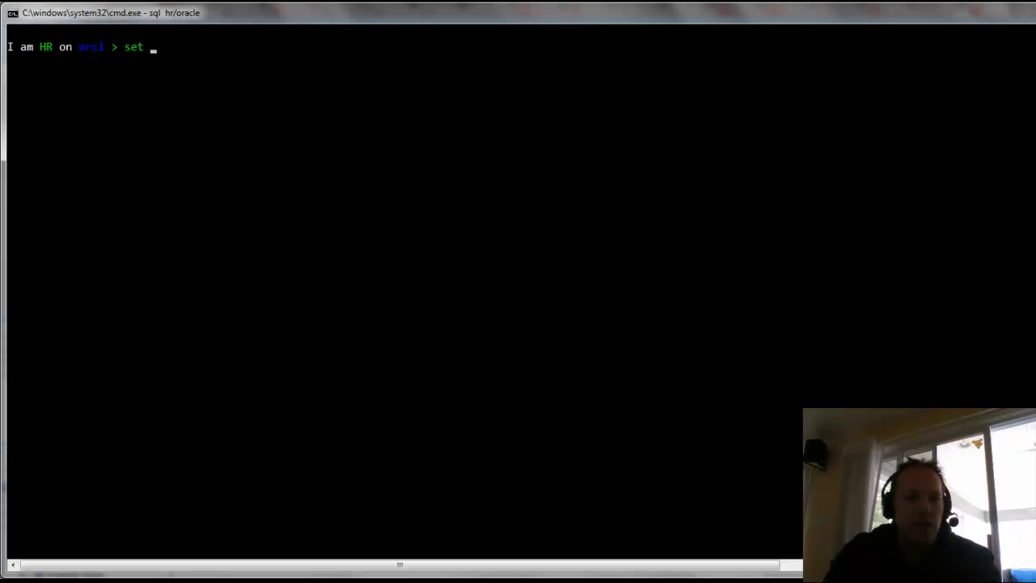
type("sqlfor")
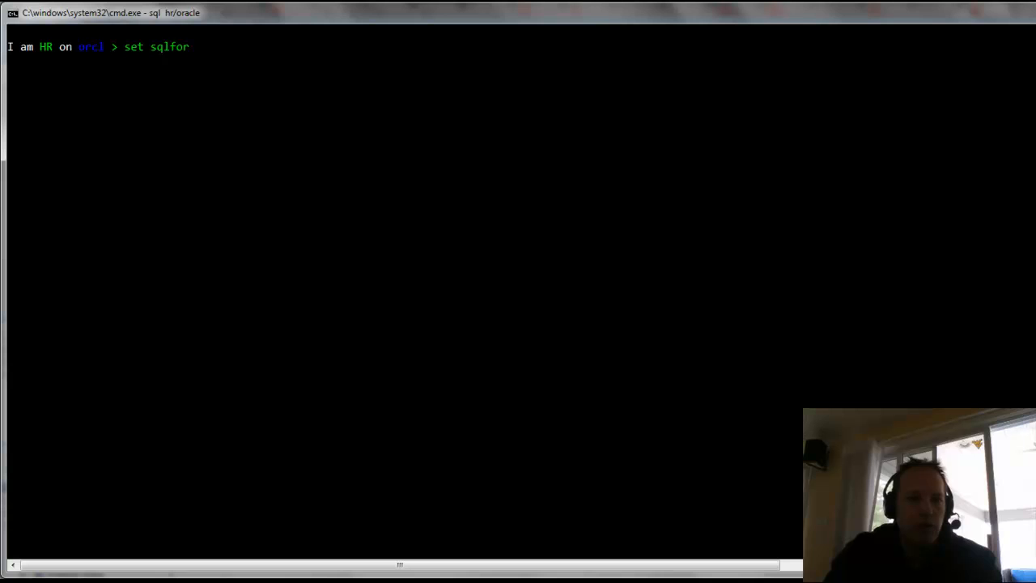
type("mat")
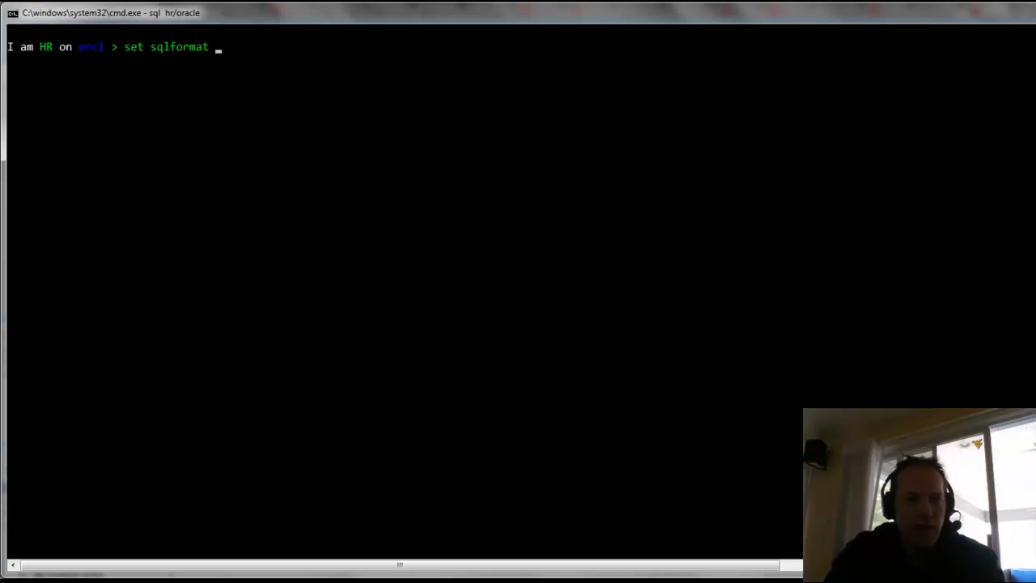
type("ans")
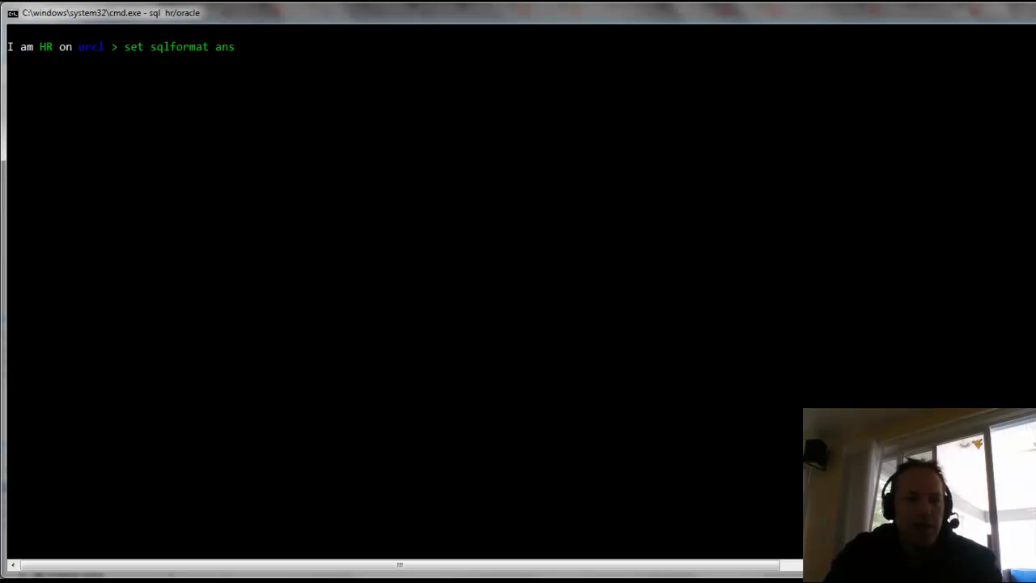
key("Return")
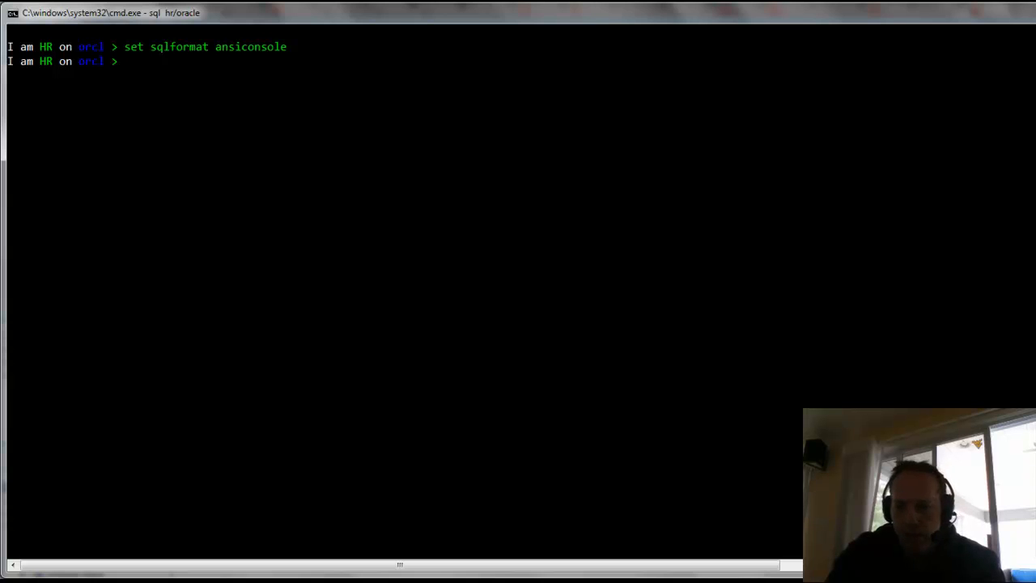
type("/")
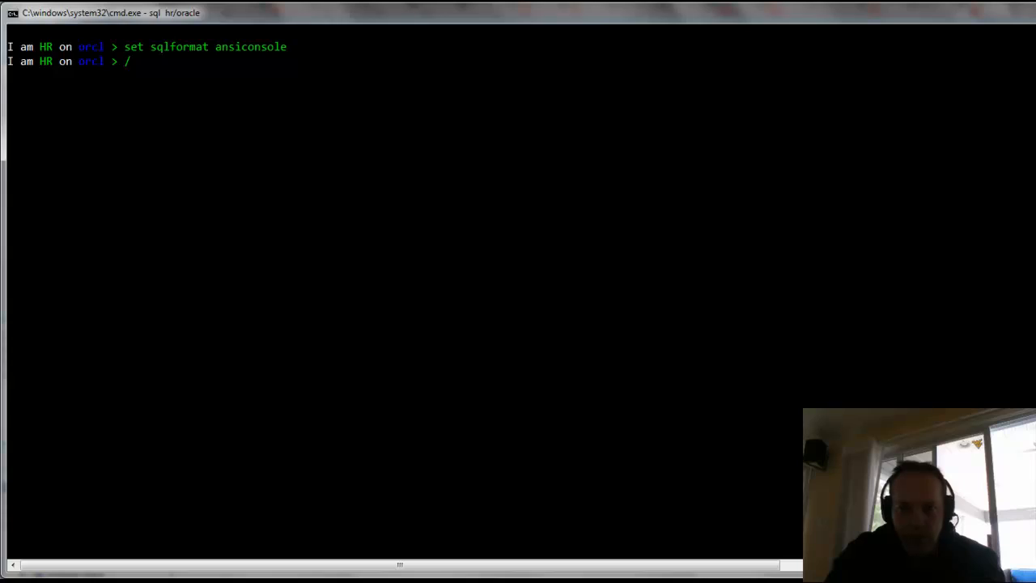
Rerun the employees query and scroll through the 107 aligned rows with their headers.
key("Return")
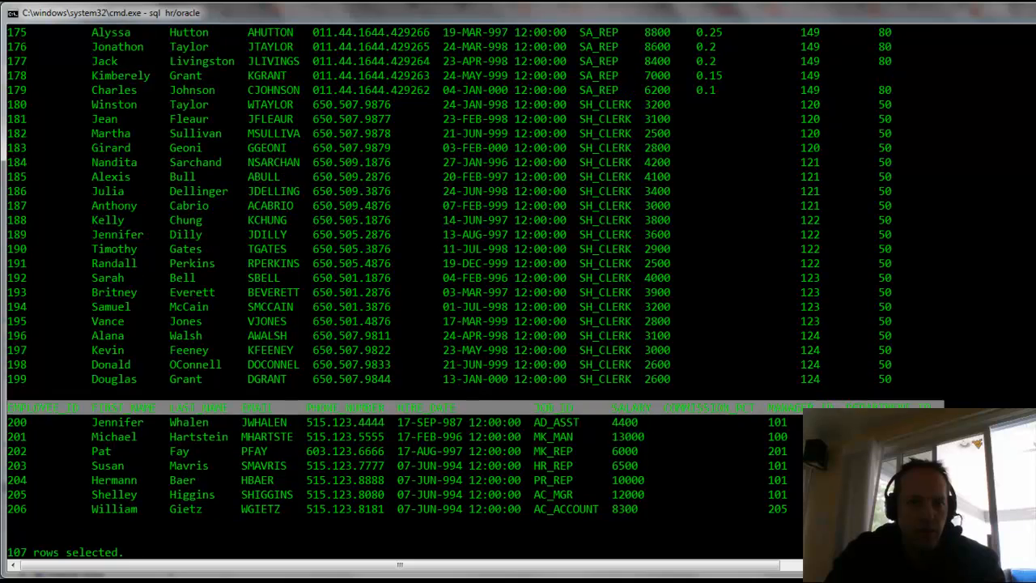
scroll("up", 3)
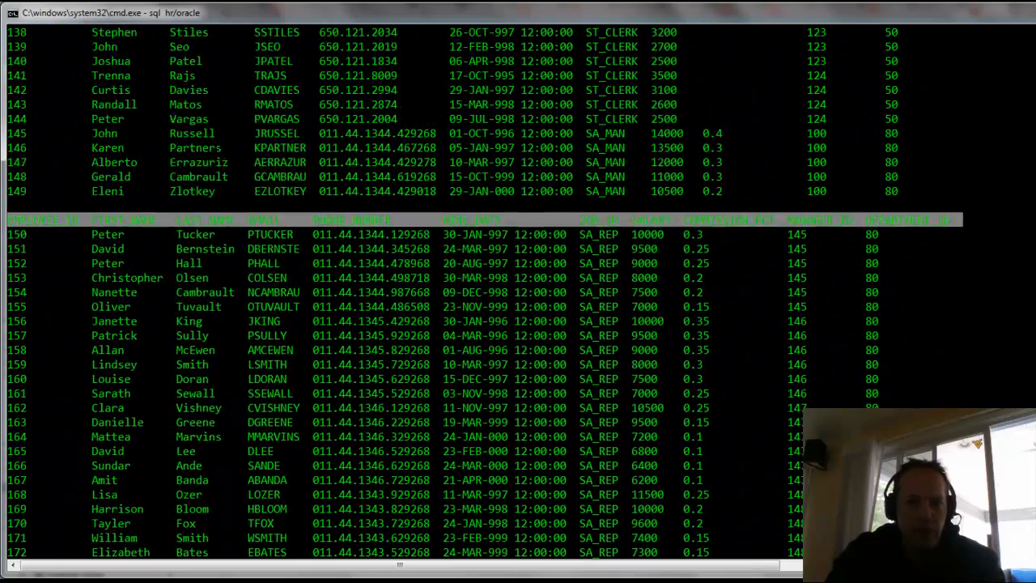
scroll("up", 3)
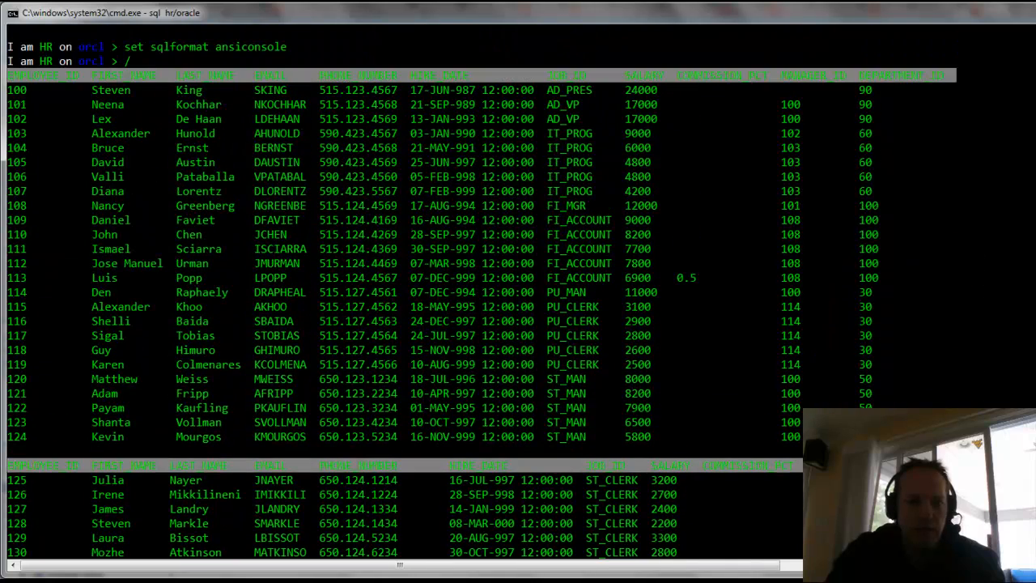
scroll("down", 3)
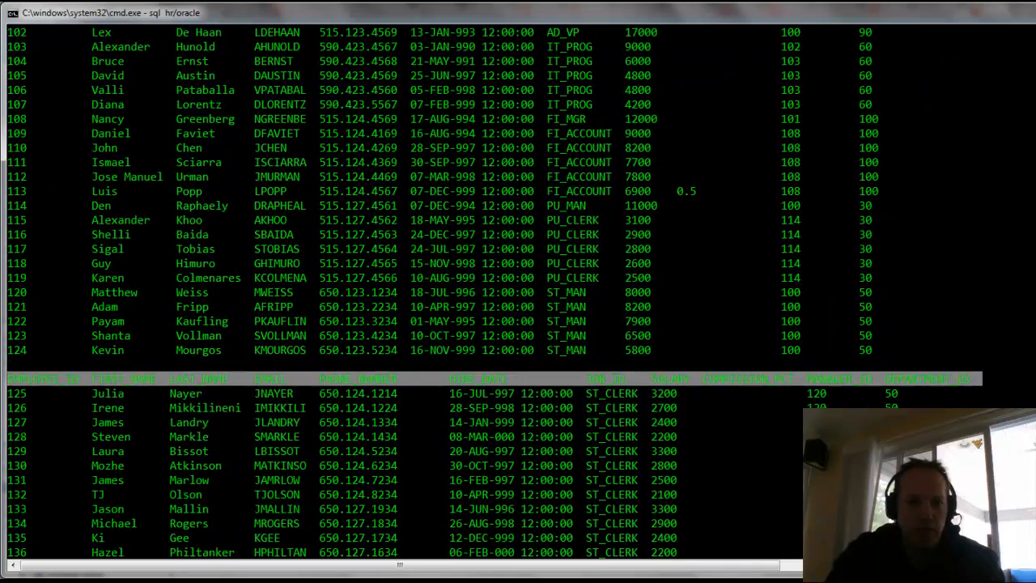
scroll("down", 3)
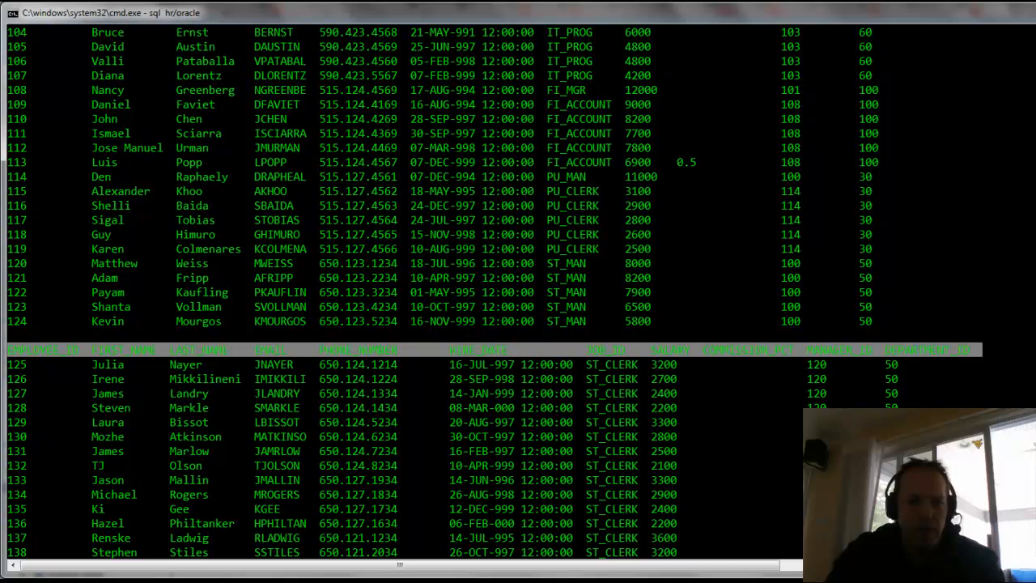
scroll("down", 3)
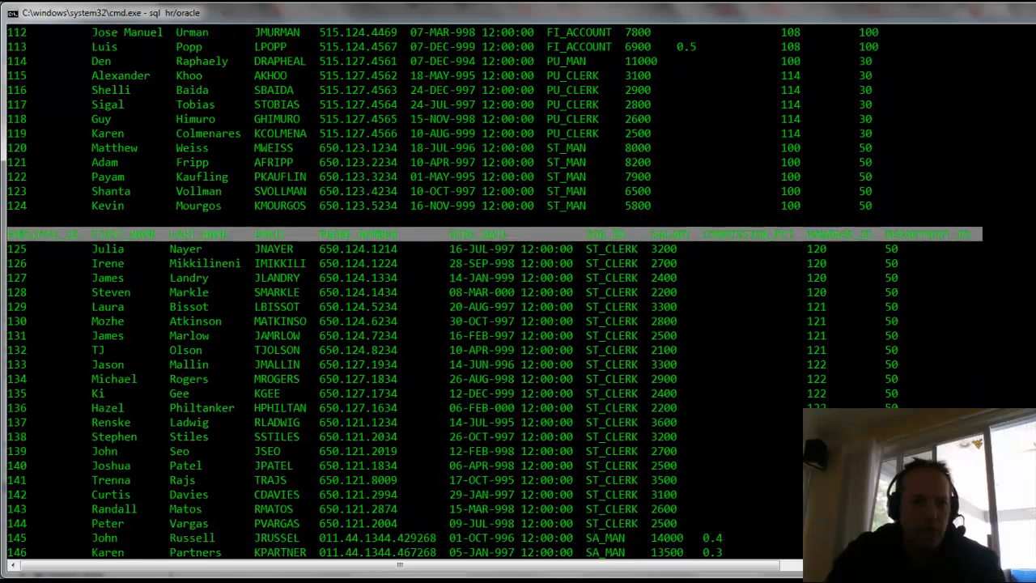
scroll("down", 3)
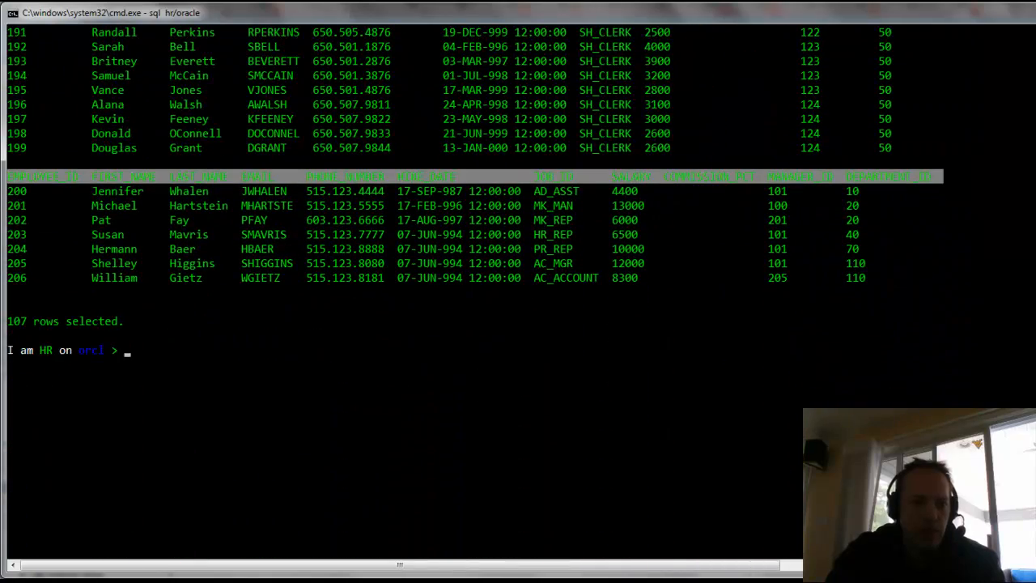
mouse_move(987, 247)
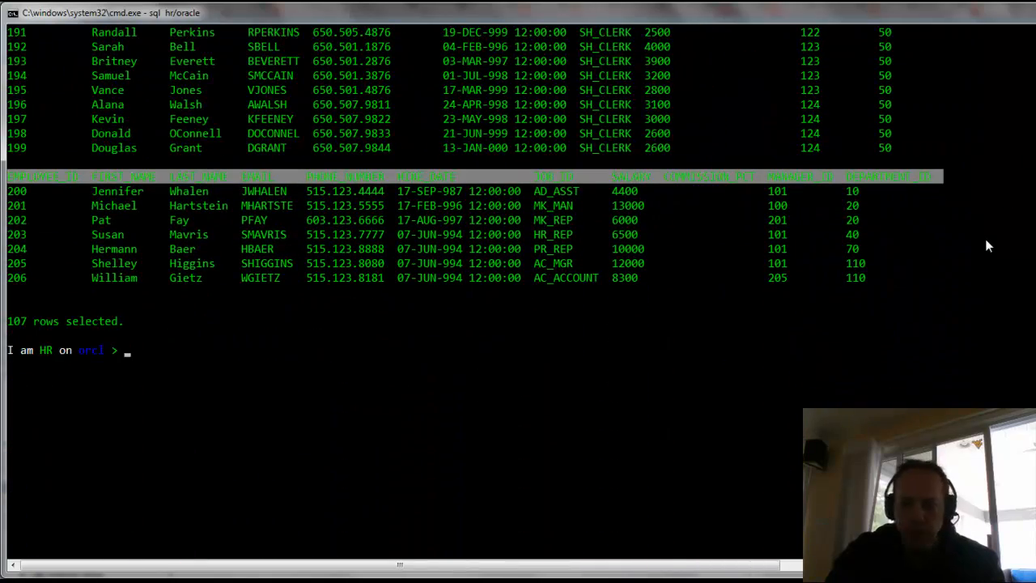
Set pagesize to 200 and scroll through the employees output listed under one header.
type("set pagesize 20")
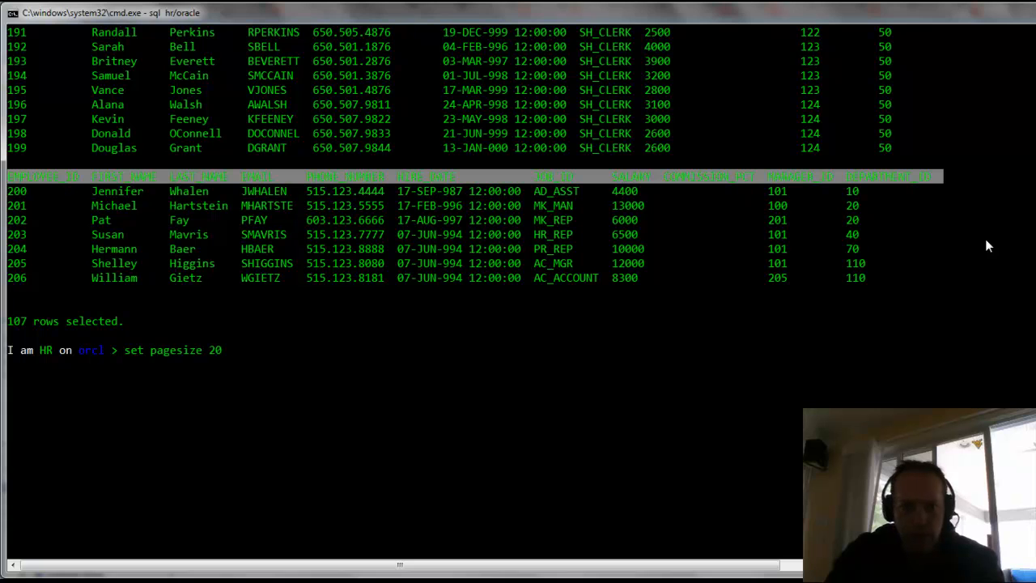
key("Return")
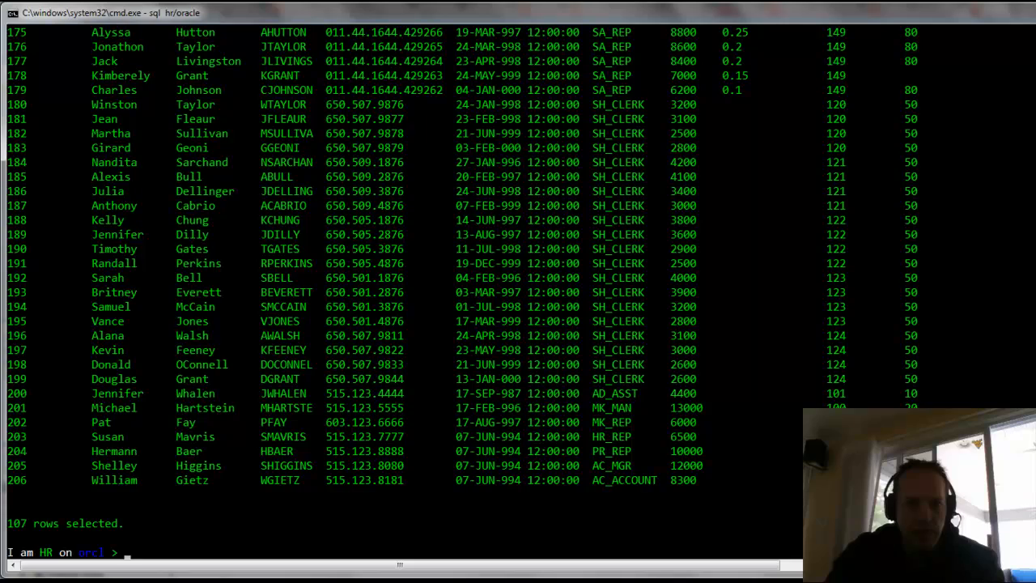
scroll("up", 3)
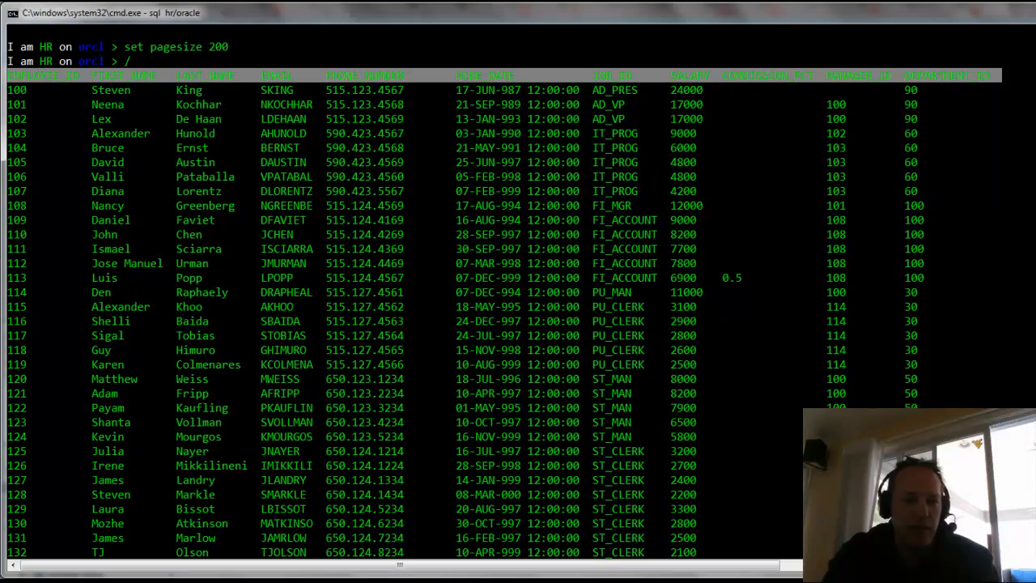
scroll("down", 3)
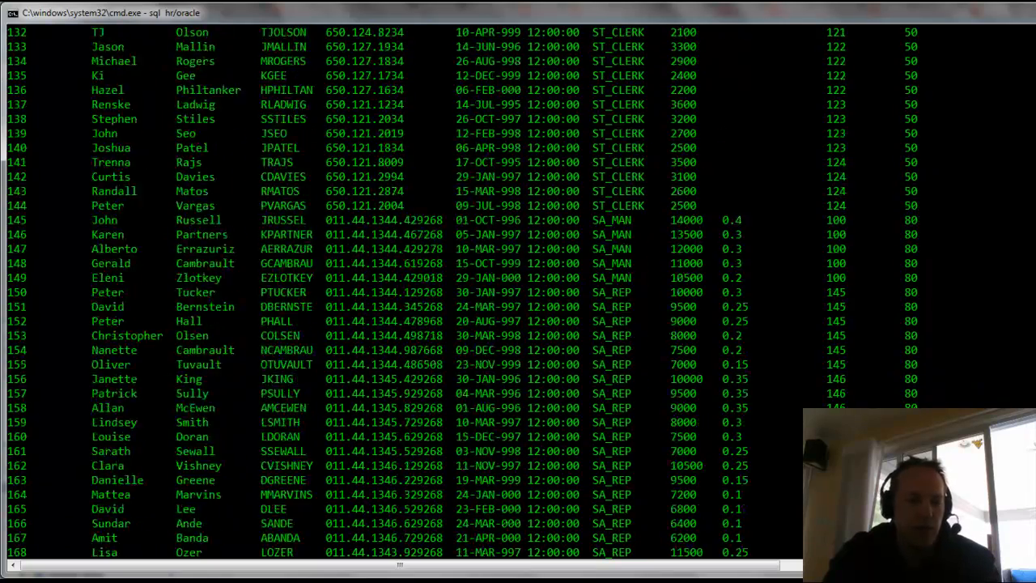
scroll("down", 3)
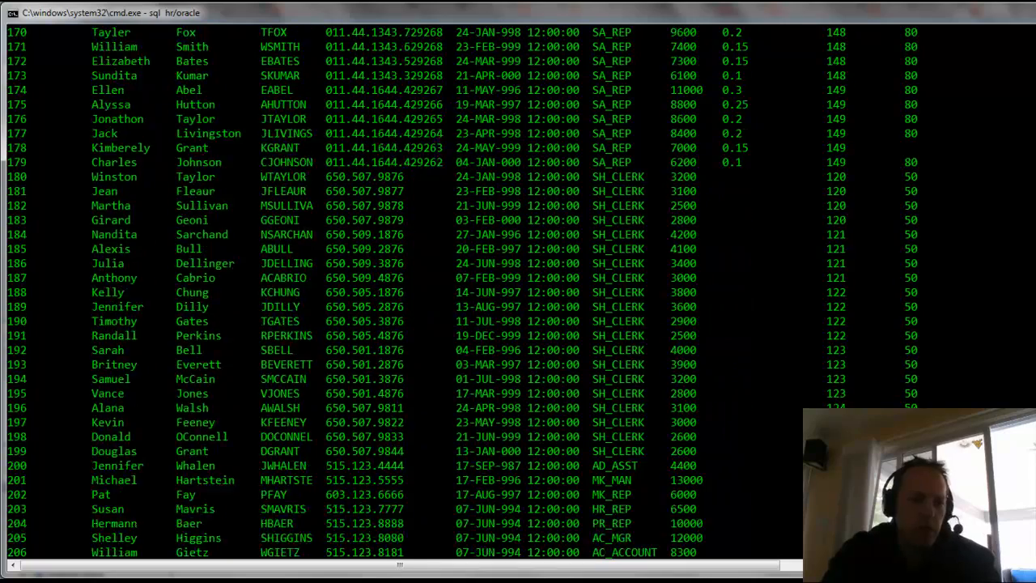
scroll("down", 3)
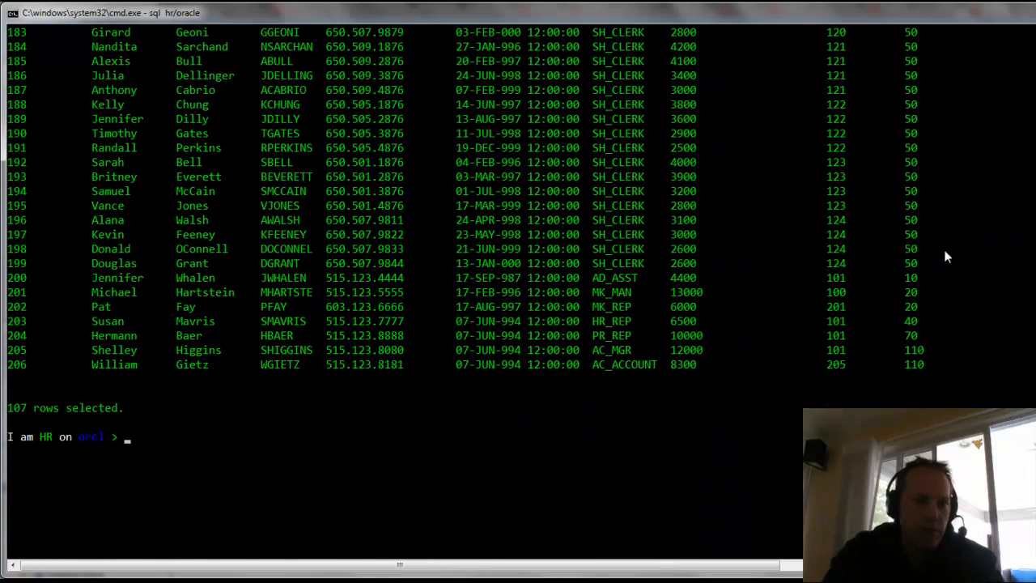
type("c")
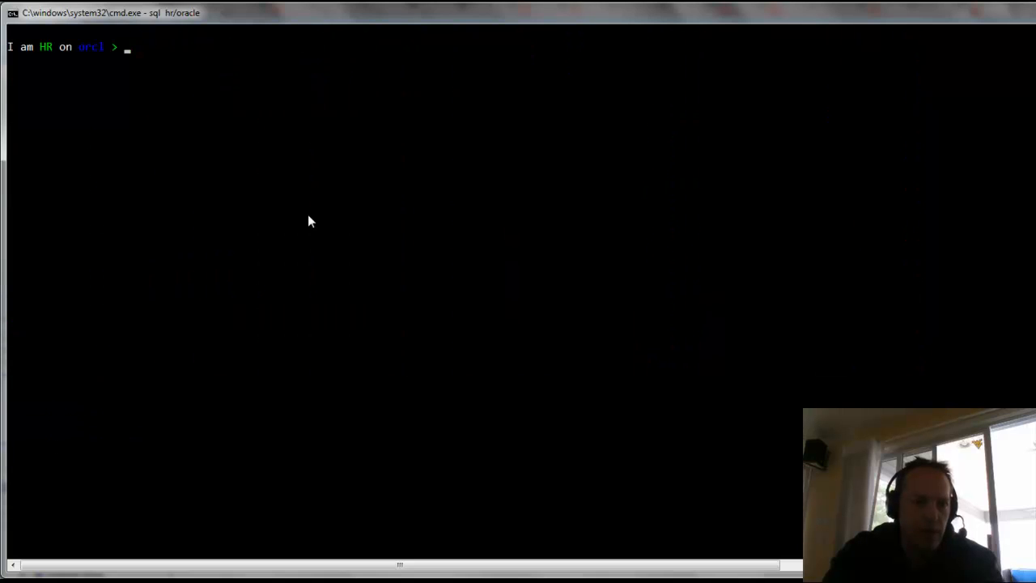
mouse_move(268, 451)
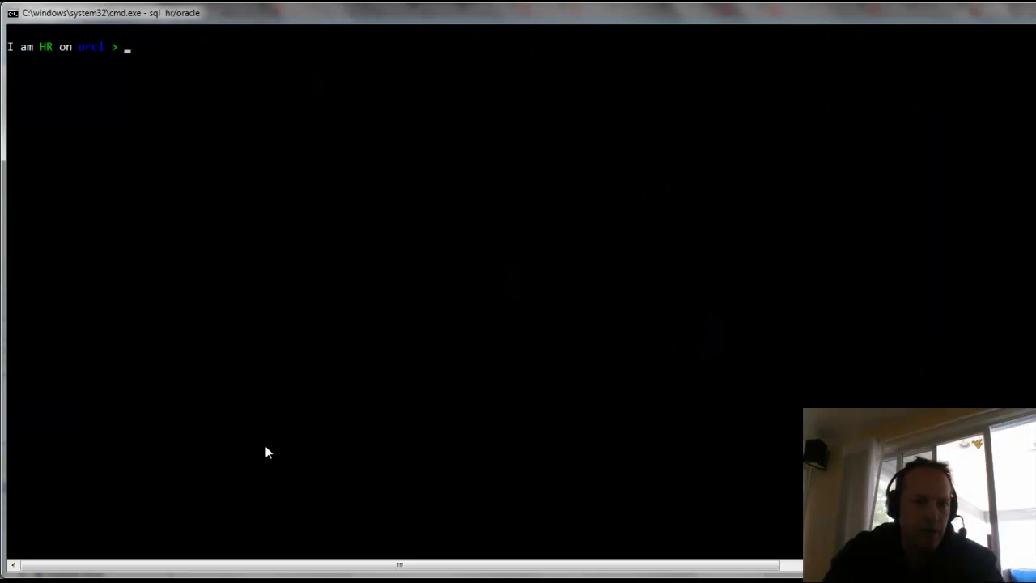
mouse_move(255, 454)
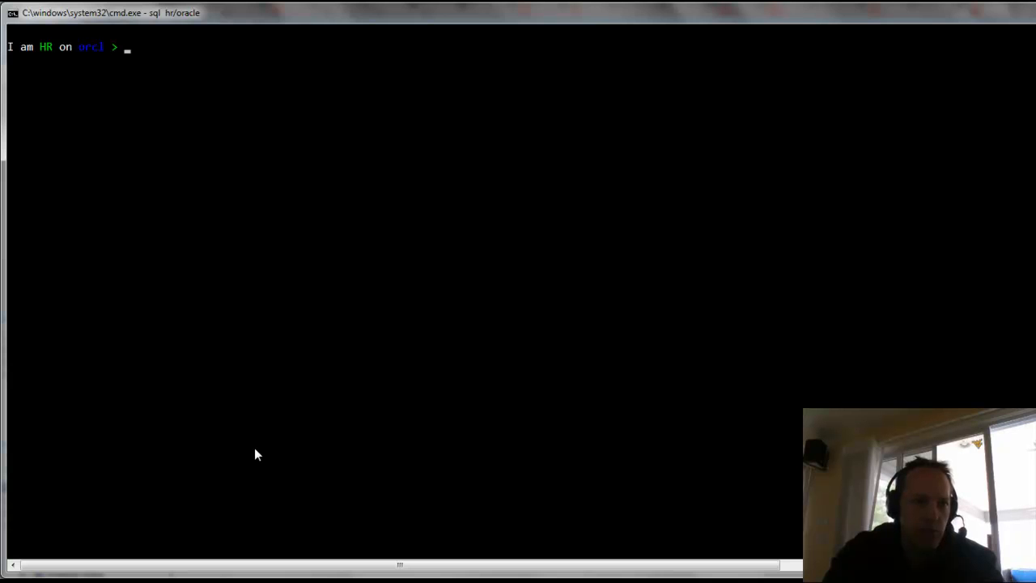
Display help for SET SQLFORMAT, listing csv, html, xml, json, ansiconsole, insert, loader, fixed, default.
type("hep")
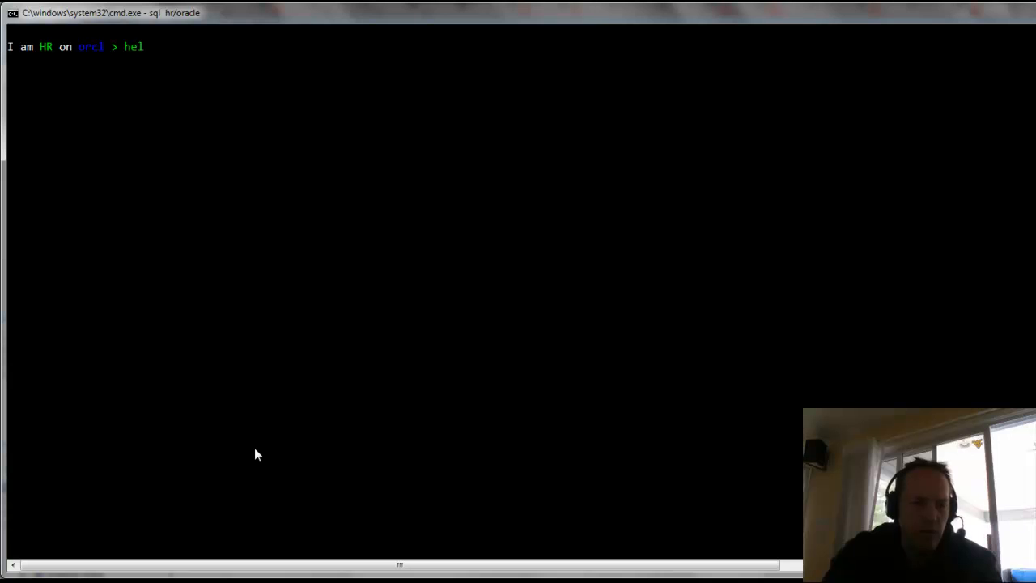
type("p set sq")
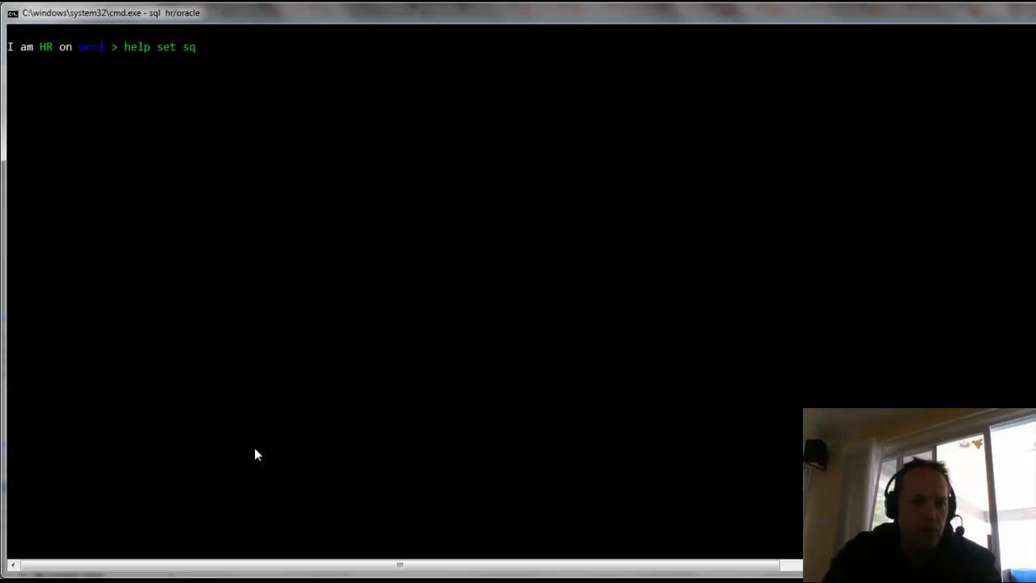
key("Return")
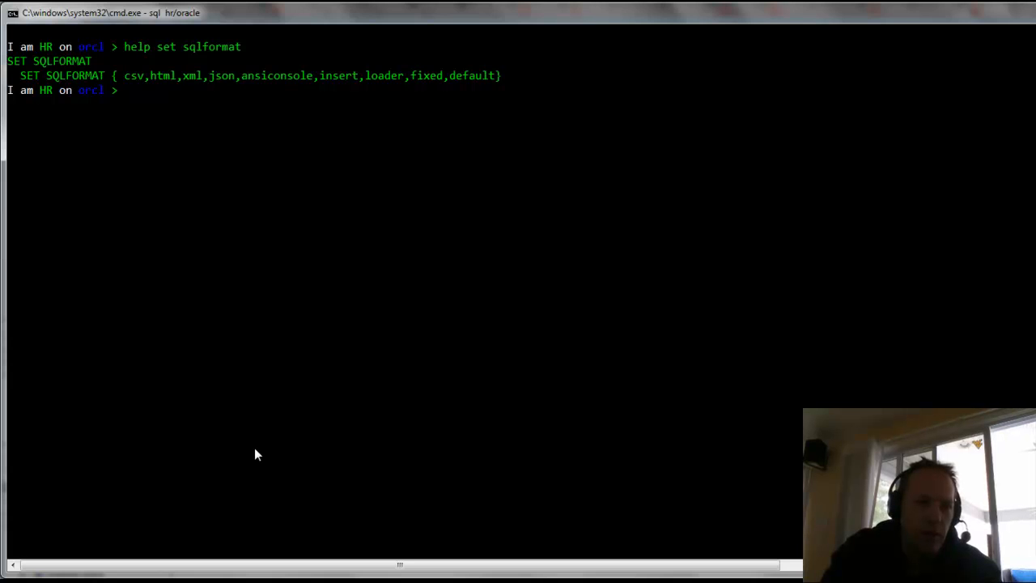
Switch output to delimited with a /*/ separator and rerun the last query.
type("set")
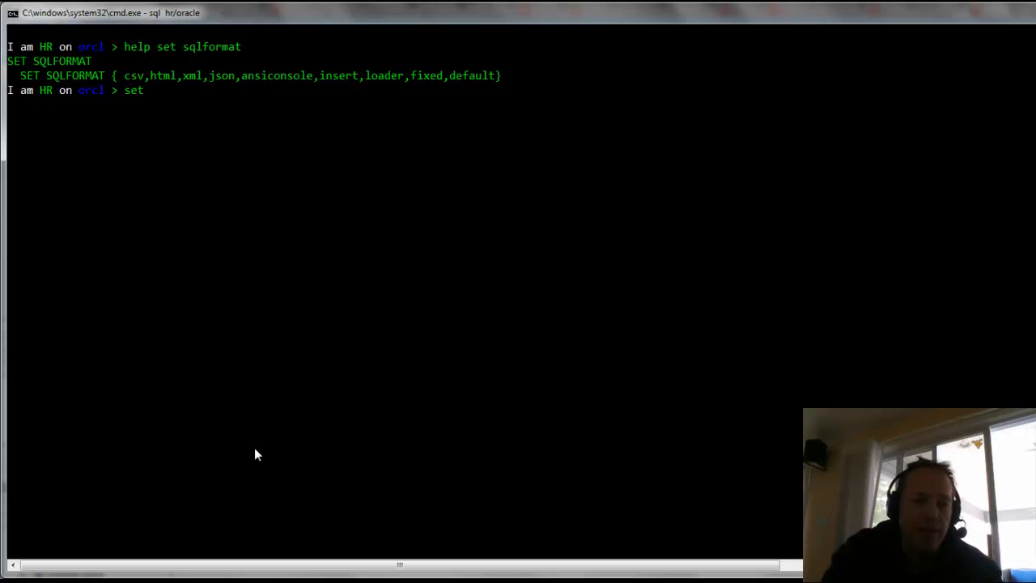
type("sqlf")
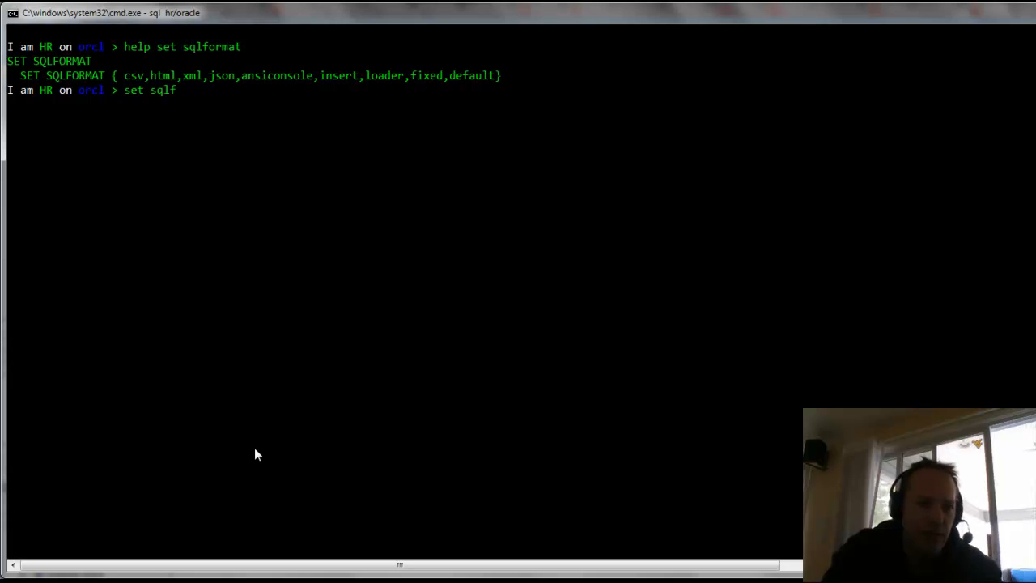
type("ormat delimited")
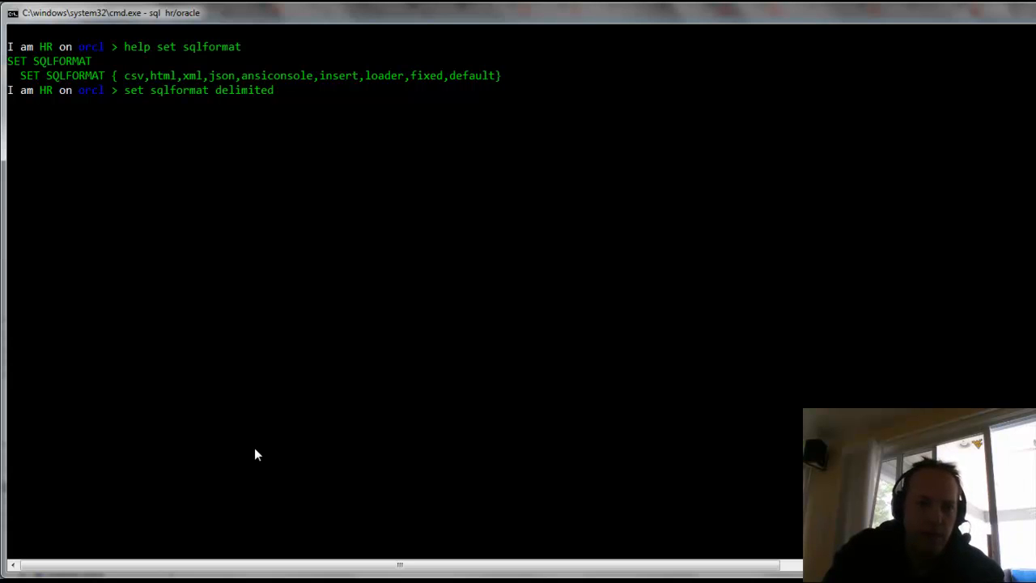
type("/")
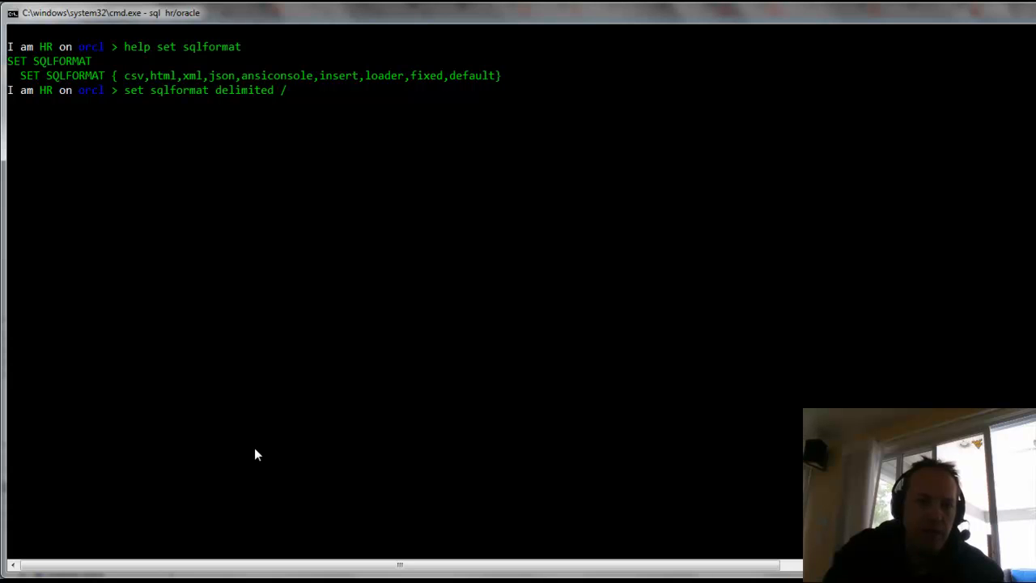
type("*/ '")
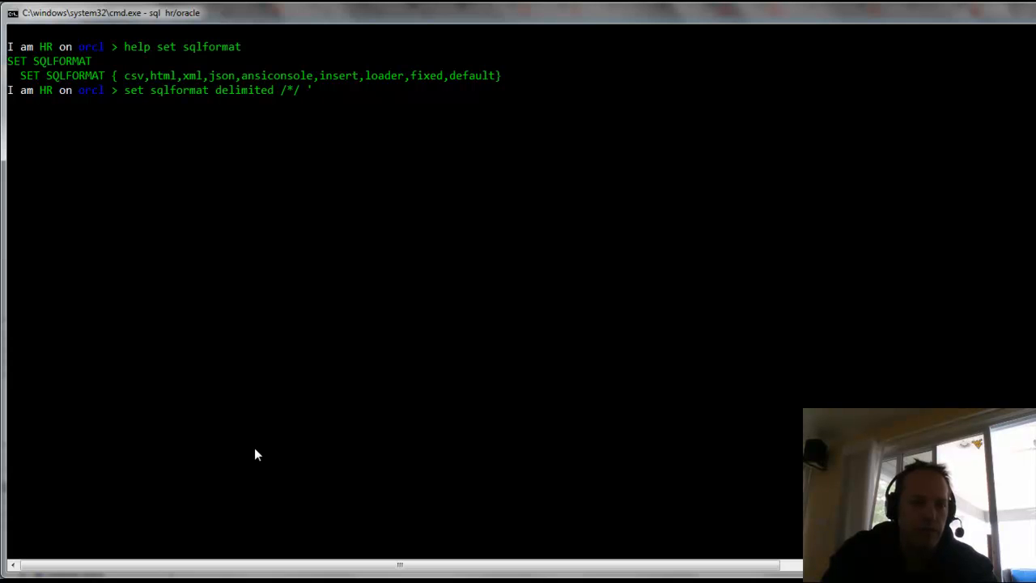
key("Return")
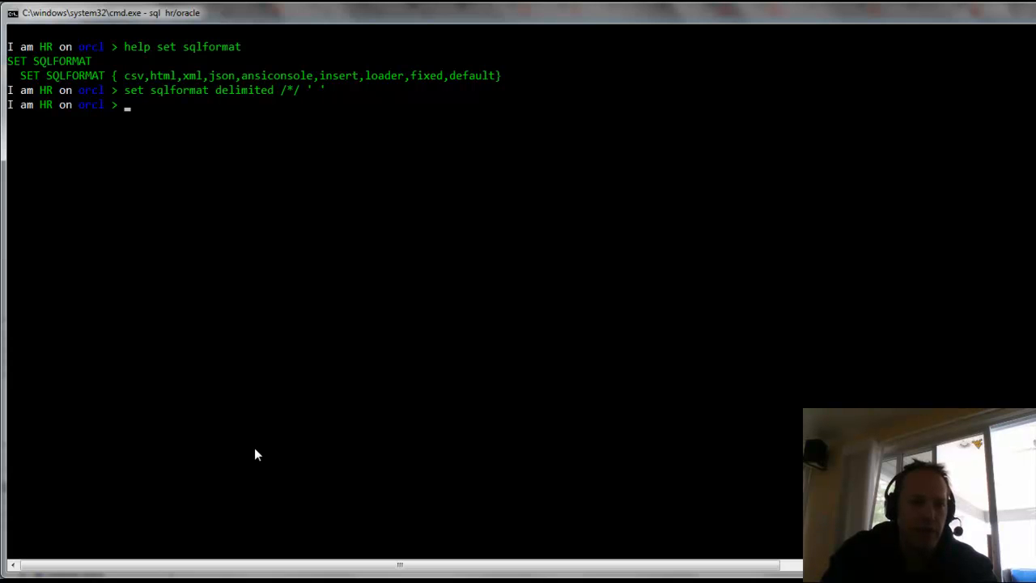
type("/")
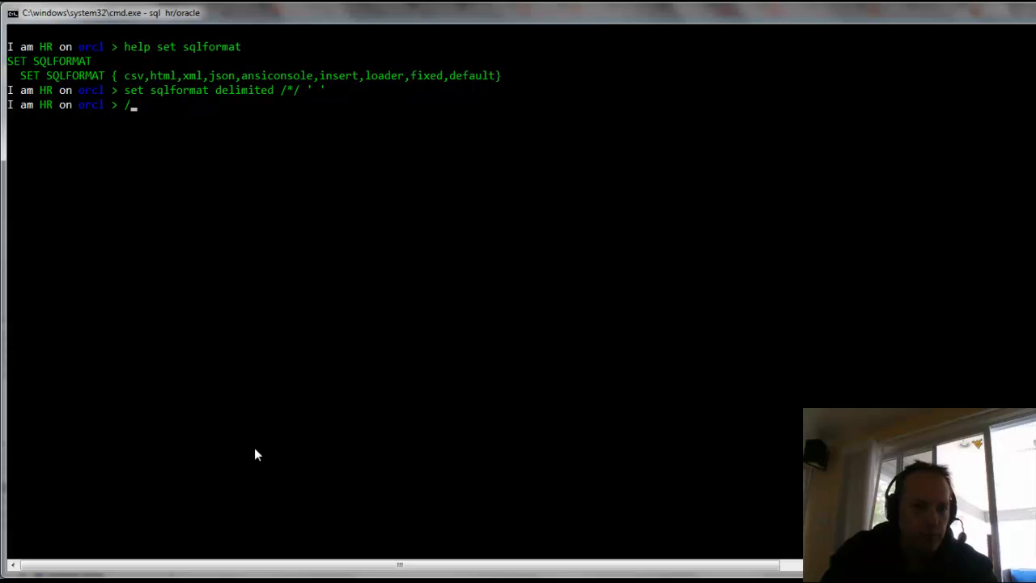
key("Return")
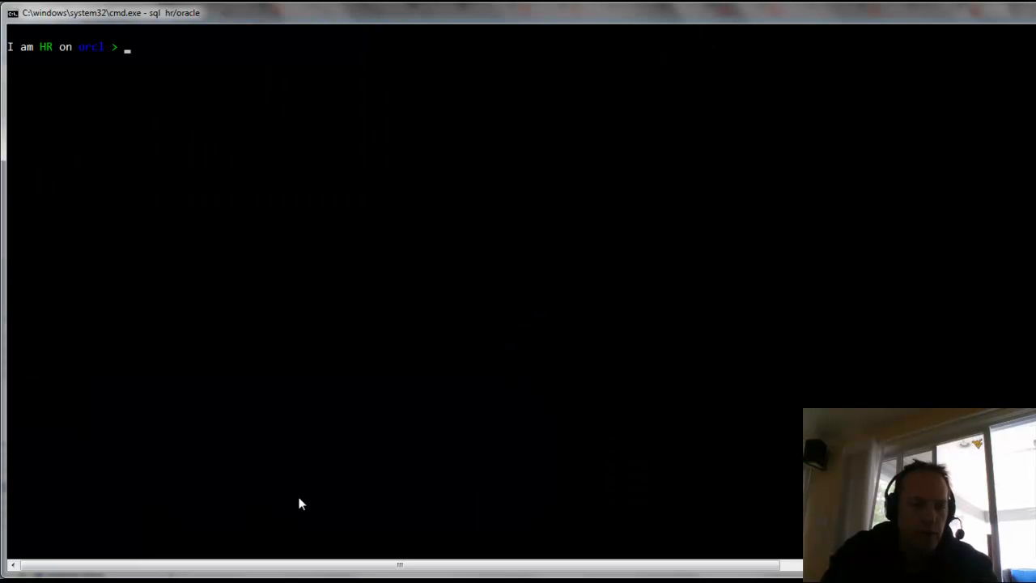
Show the 107 employee rows as JSON, clear the screen, and set the format to insert.
type("set sqlformat j")
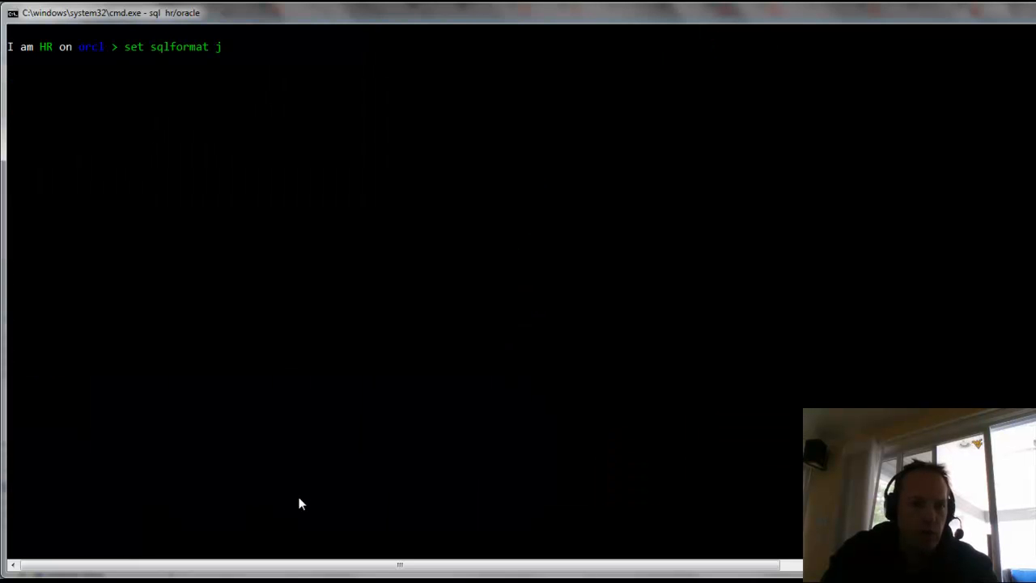
key("Return")
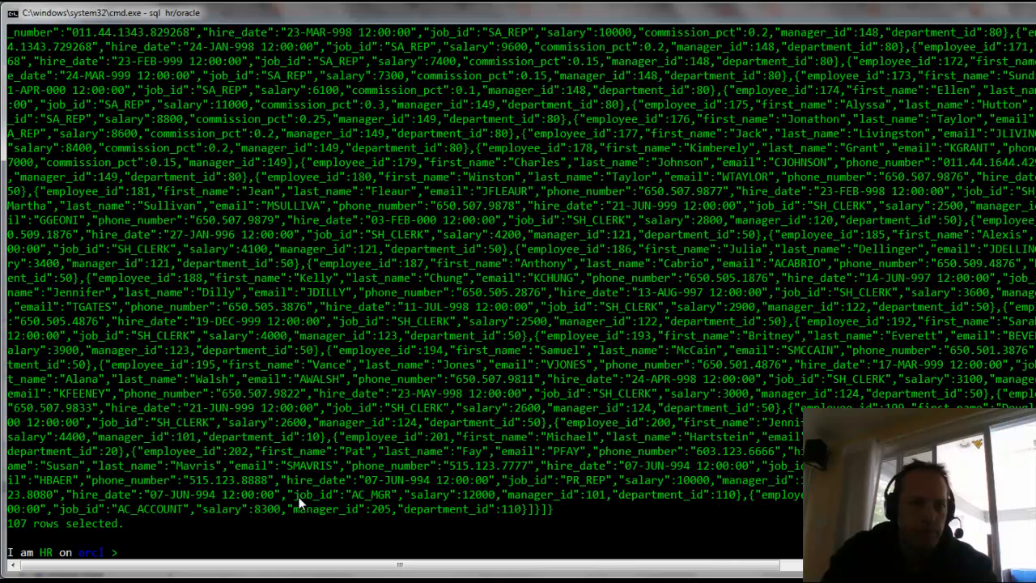
type("cls")
type("set sql")
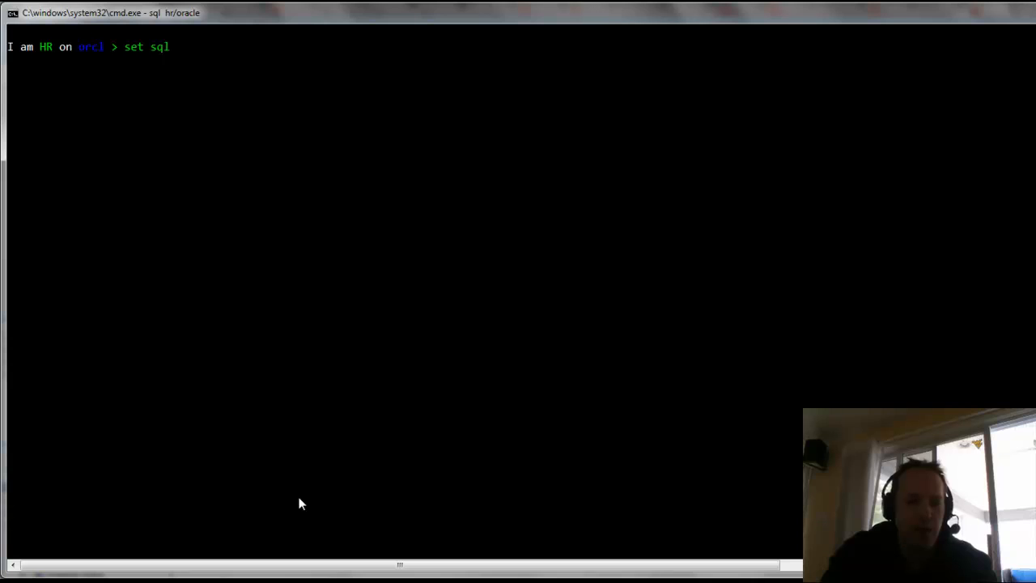
type("format insert")
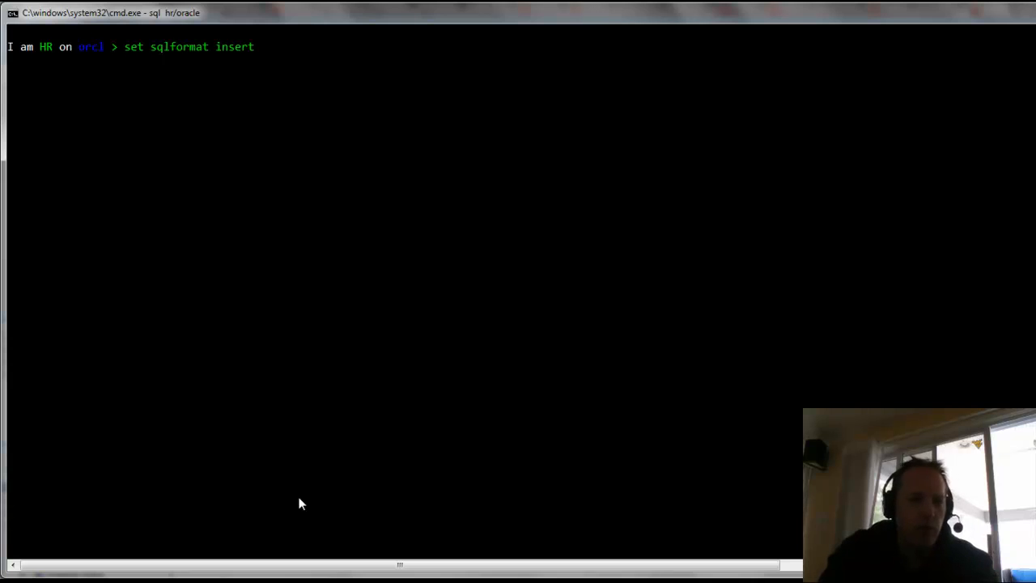
key("Return")
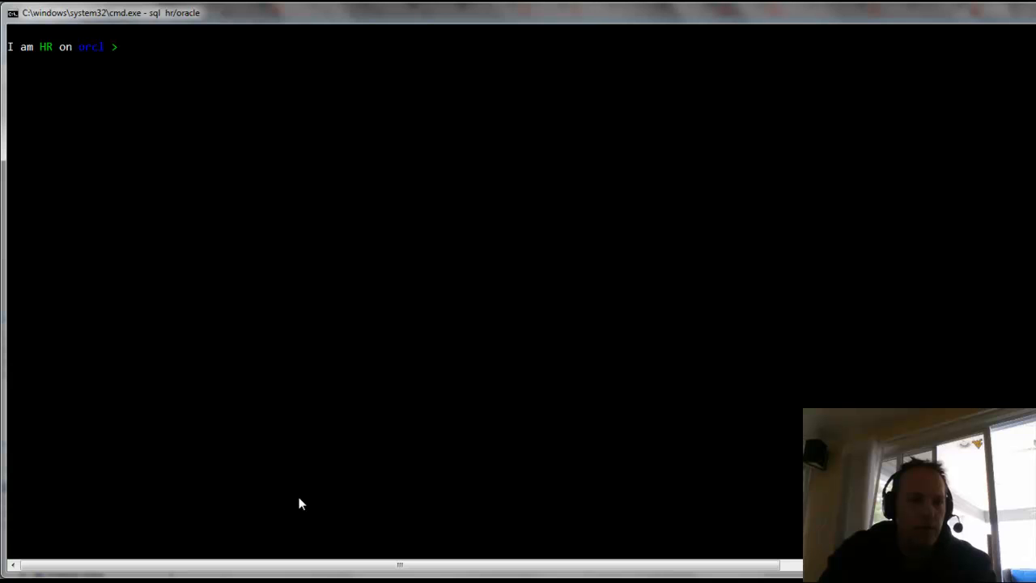
Confirm the active format is insert, then switch SQLFORMAT back to ansiconsole and rerun the query.
type("show sqlf")
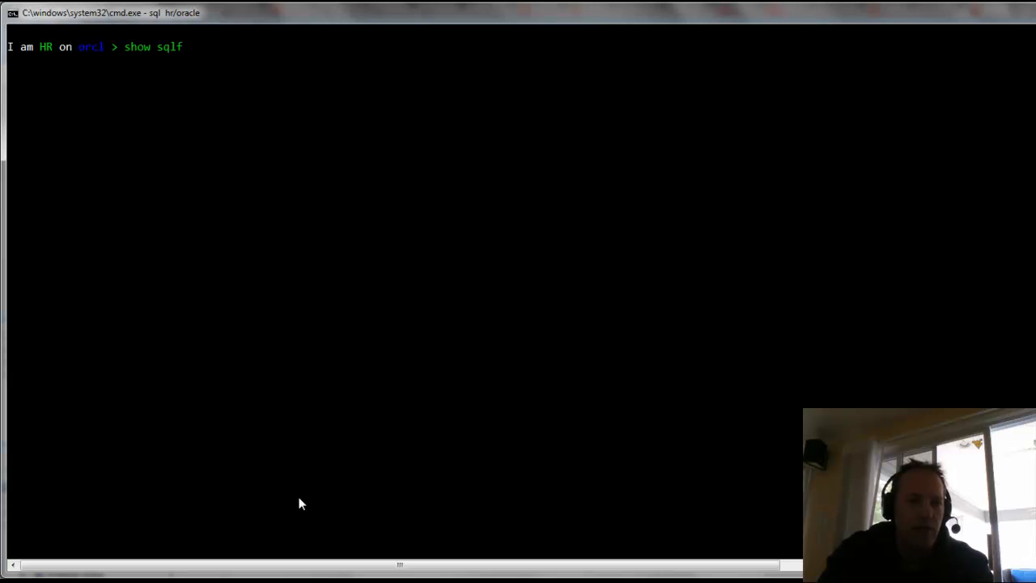
key("Return")
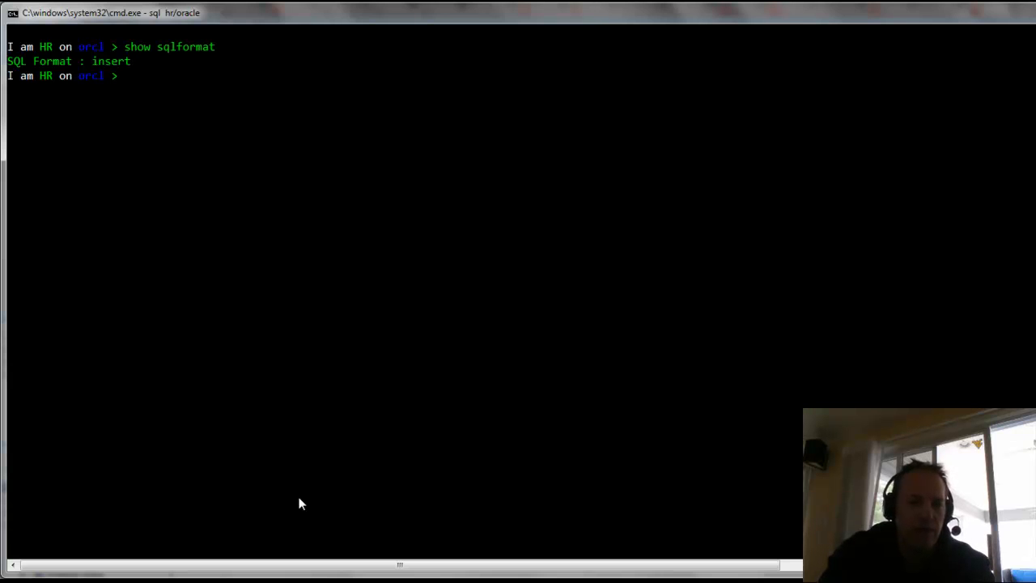
type("set")
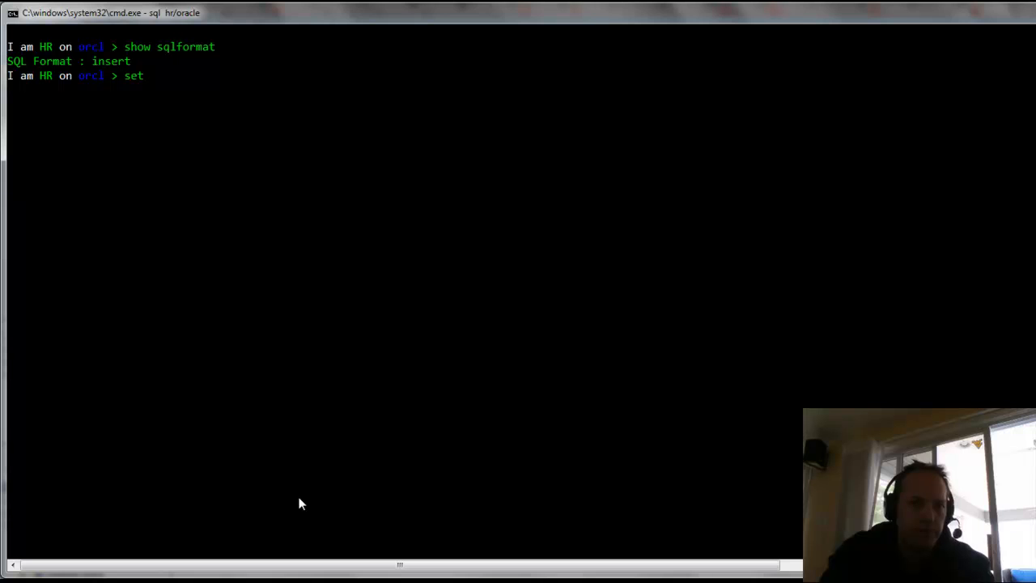
type("sqlformat ansiconsole")
type("/")
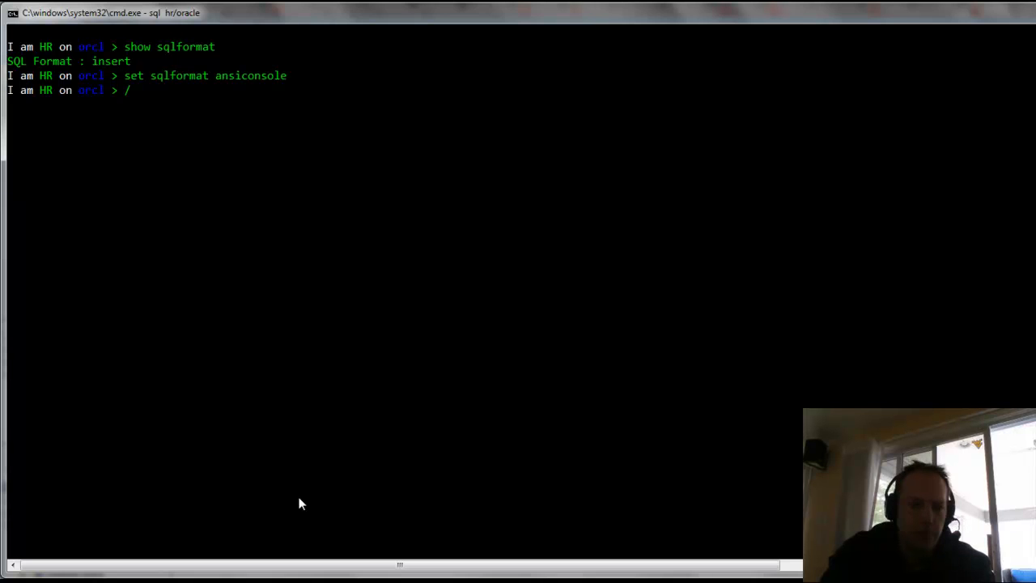
key("Return")
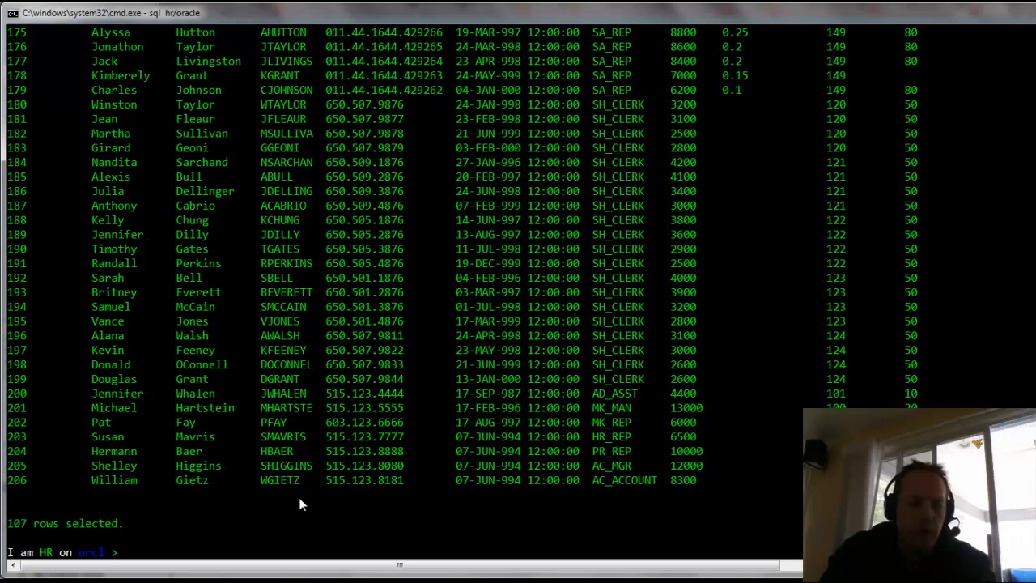